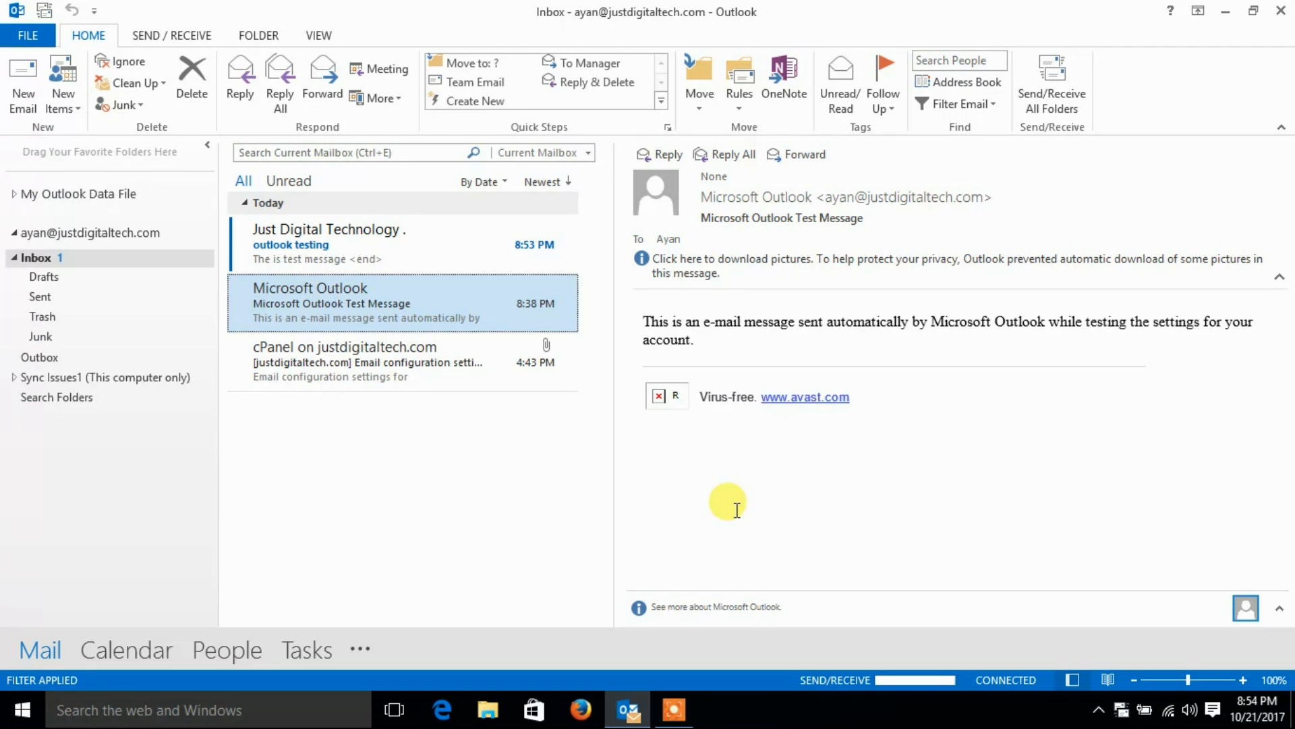
pyautogui.moveTo(424, 496)
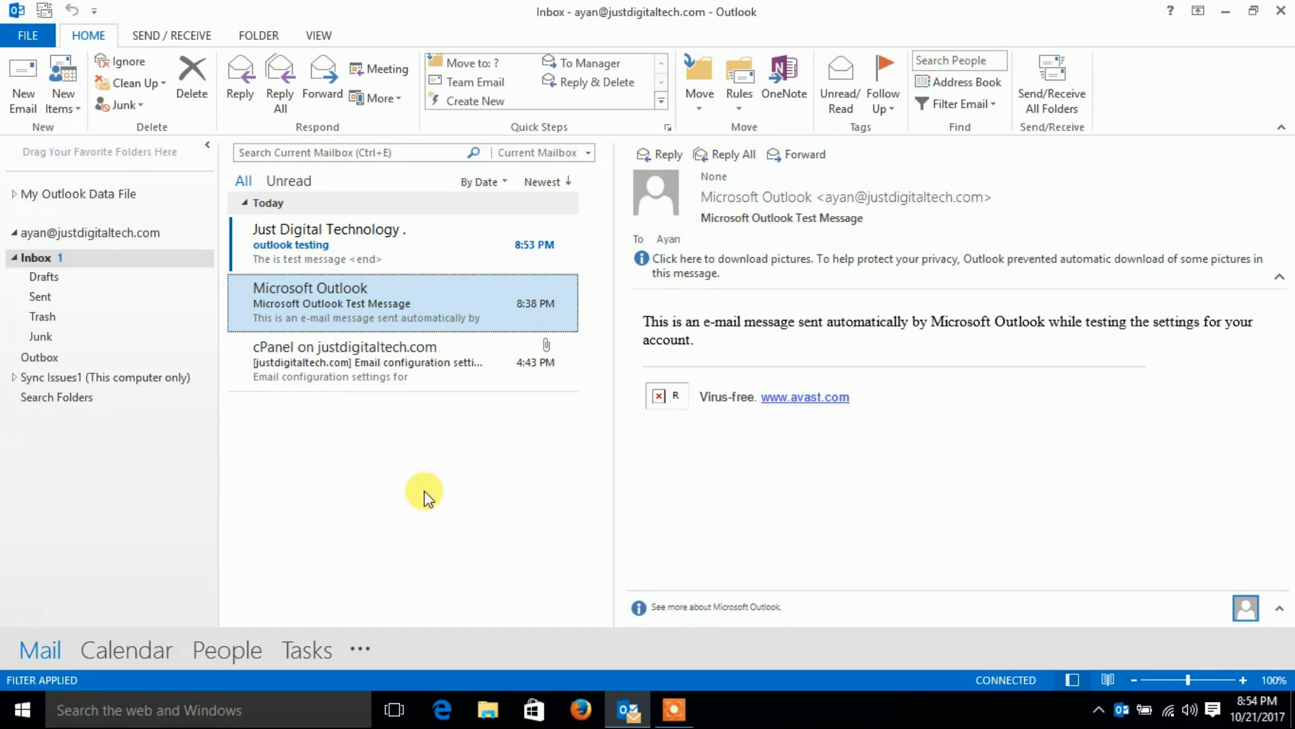
pyautogui.moveTo(351, 248)
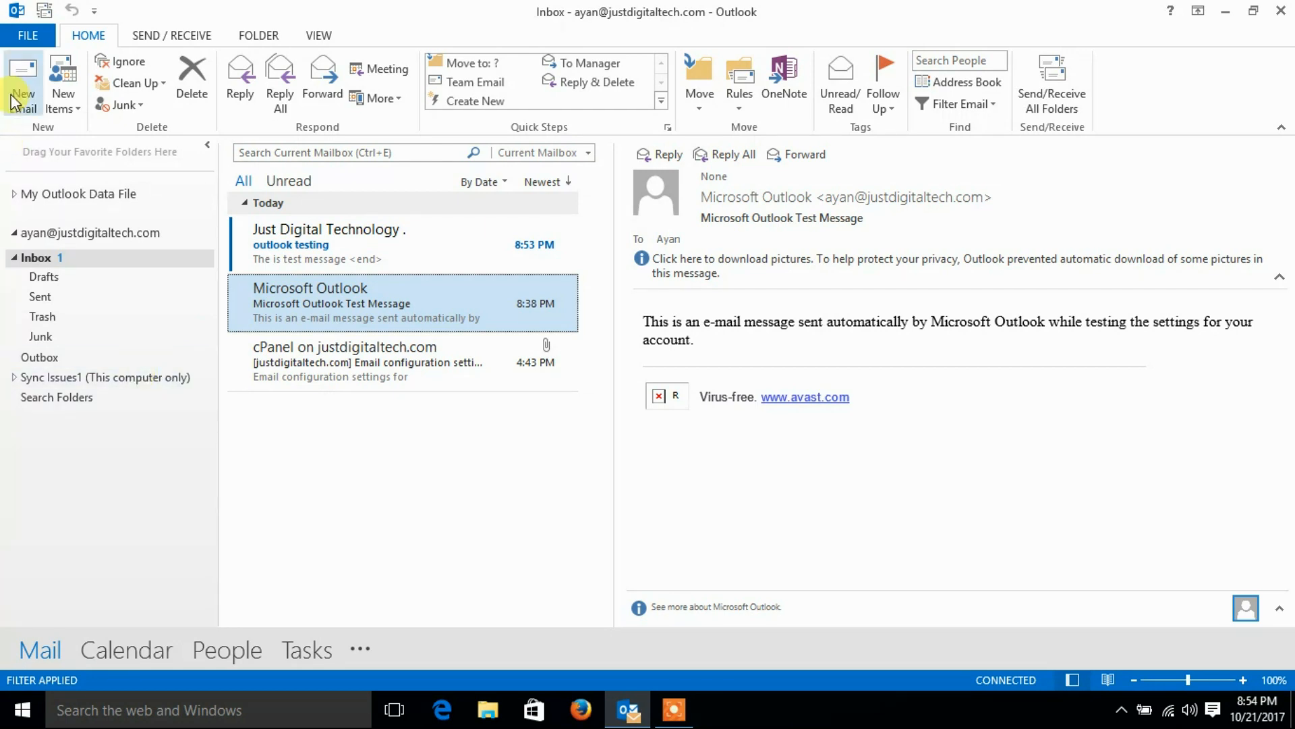
# - Start a new email addressed to the account's own address with subject 'test'
pyautogui.click(23, 82)
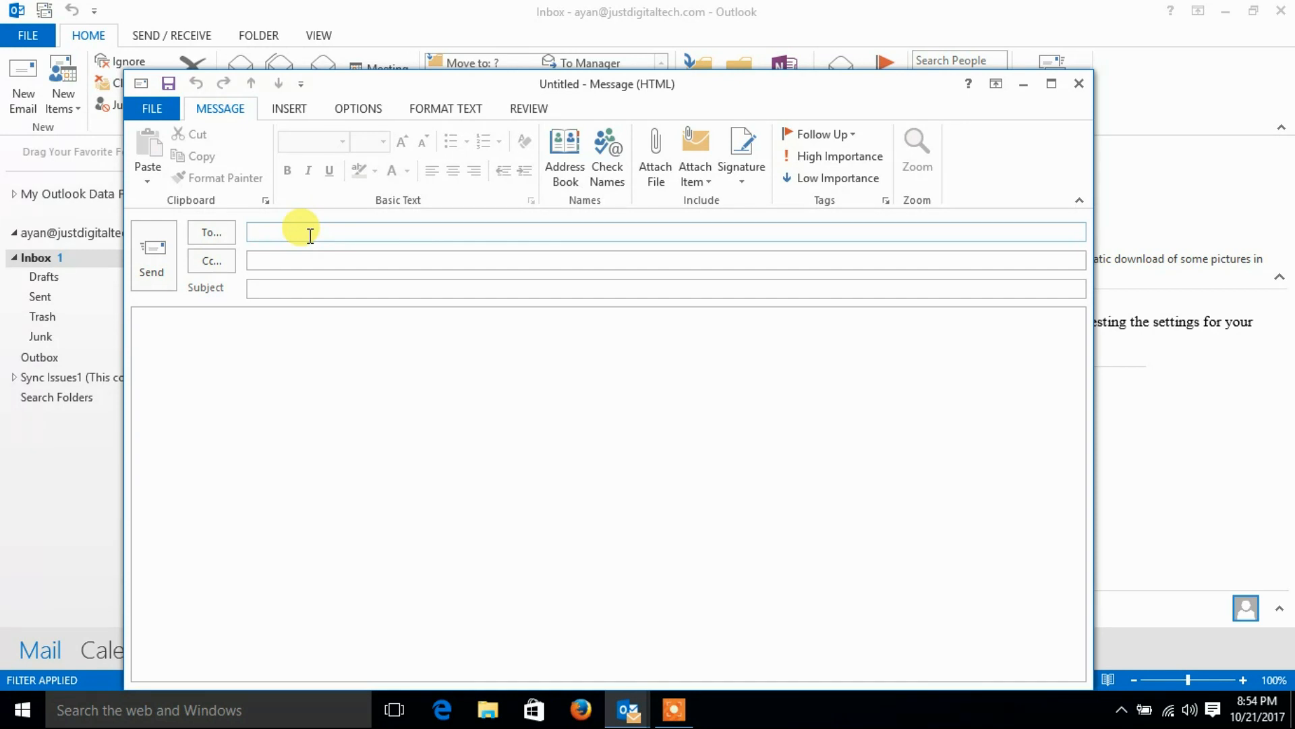
pyautogui.write('a')
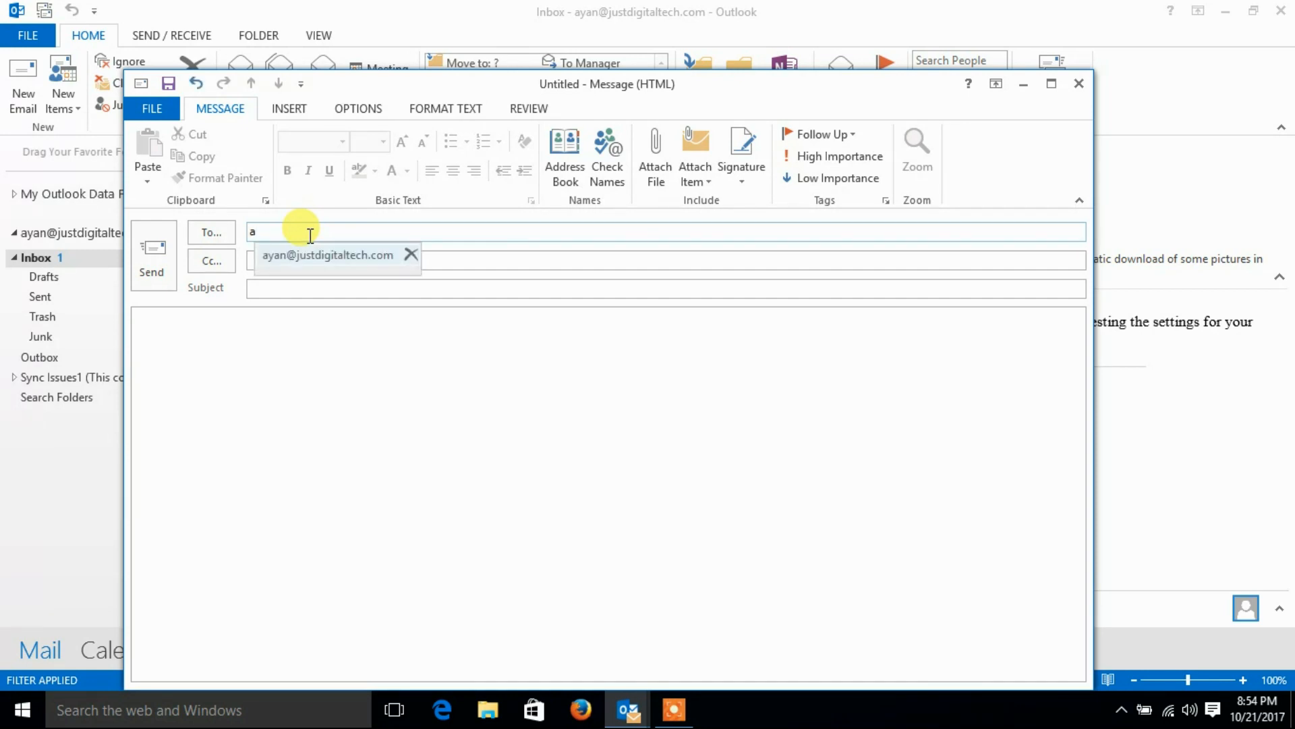
pyautogui.click(326, 255)
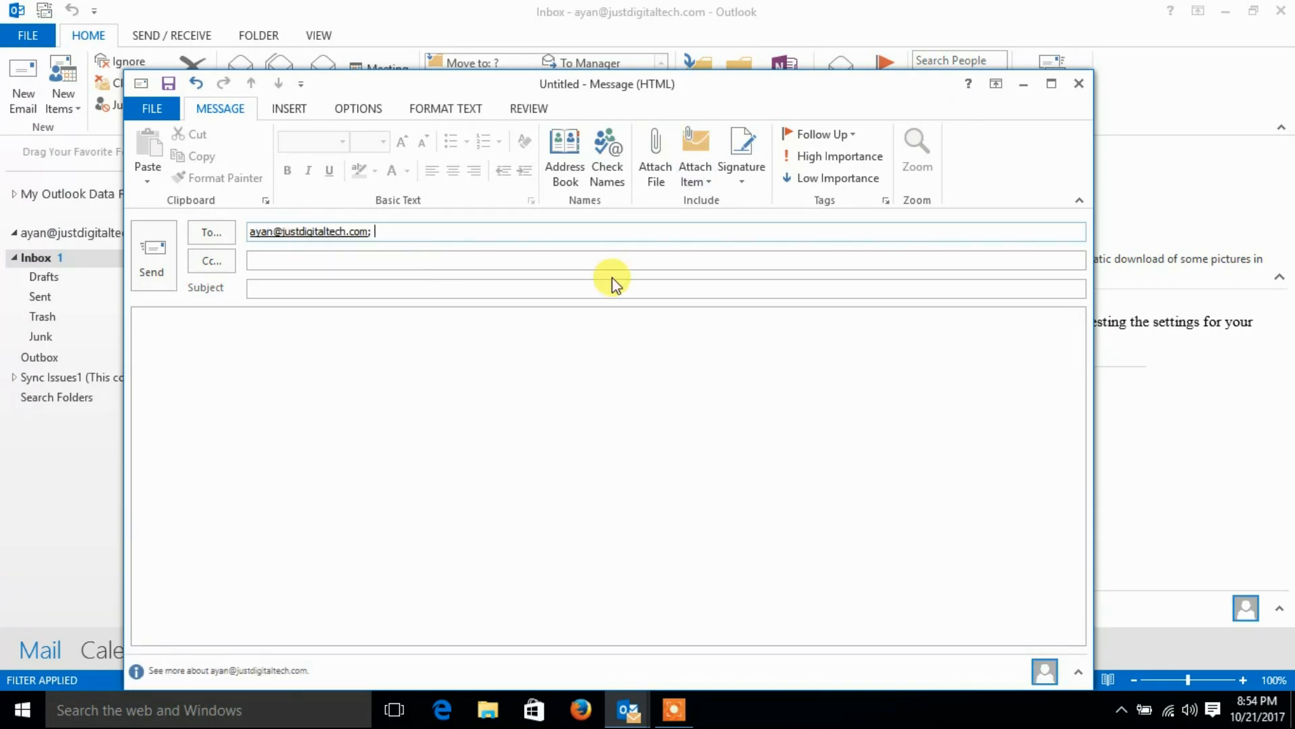
pyautogui.click(275, 288)
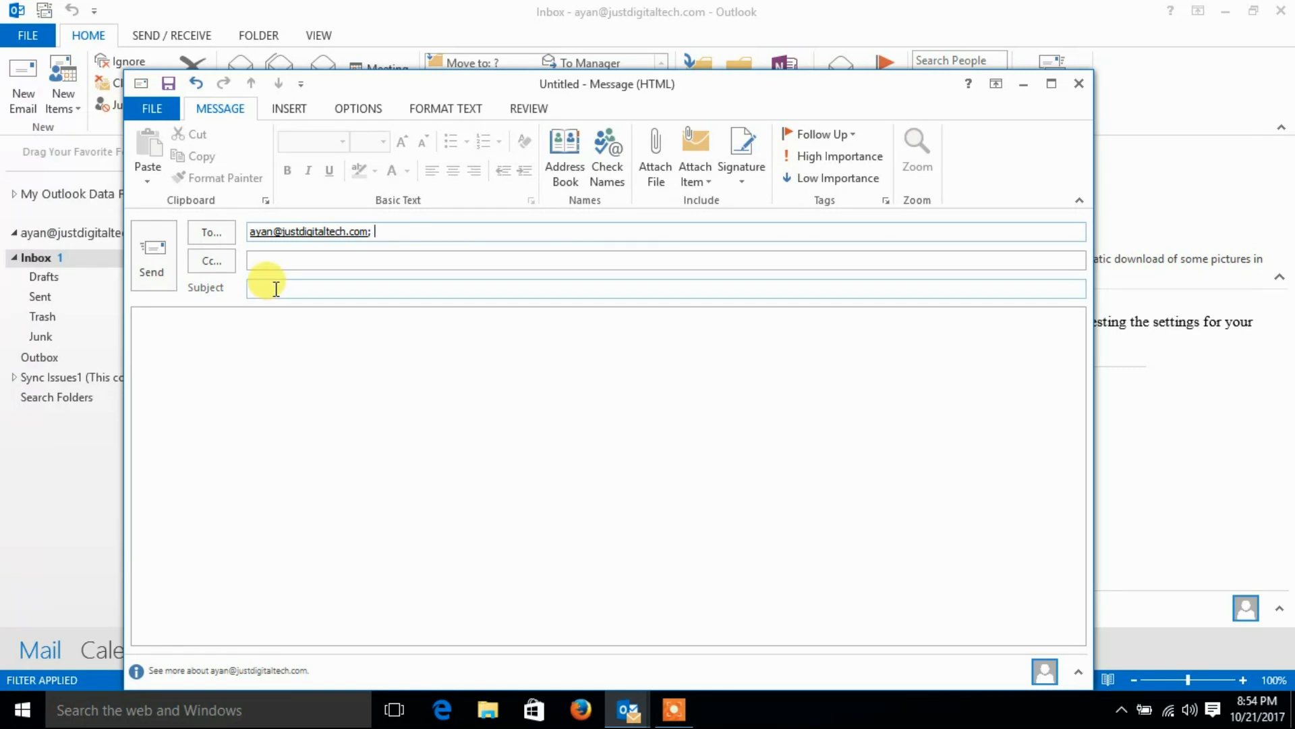
pyautogui.write('tes')
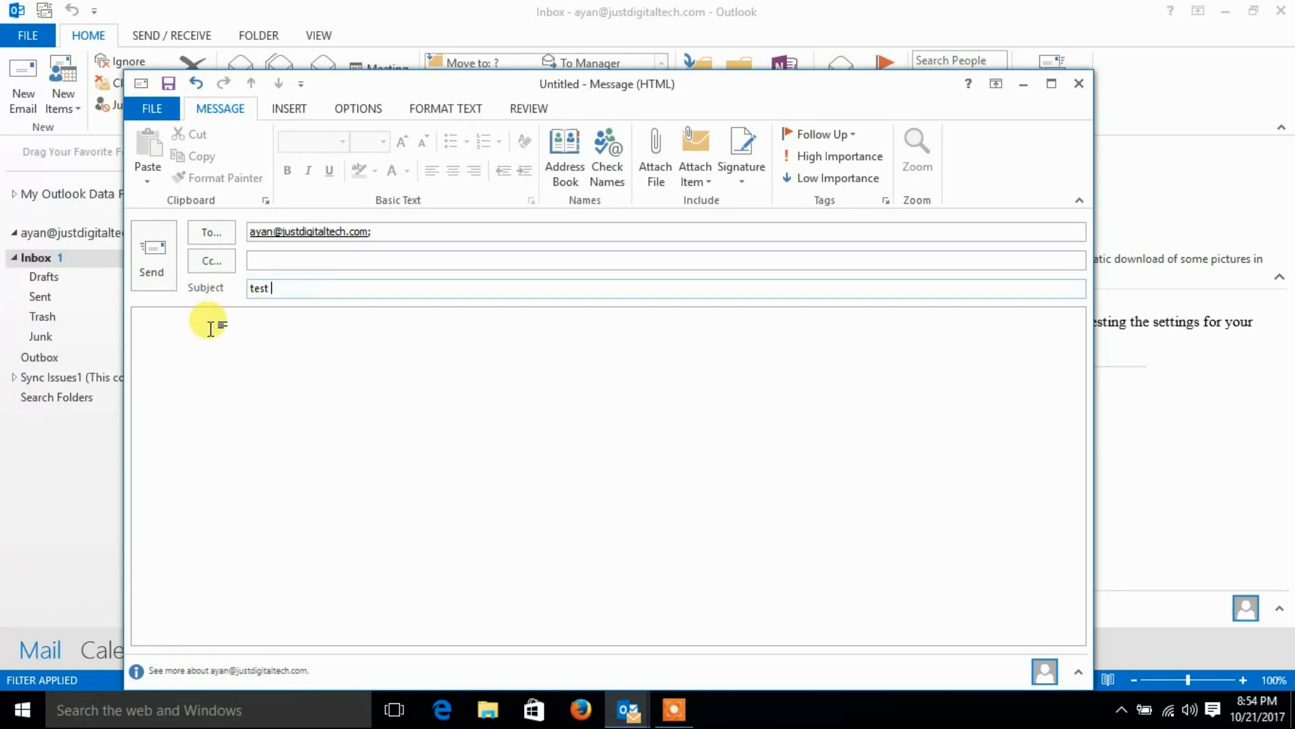
# - Write the body 'This is outgoing test mail'
pyautogui.write('this')
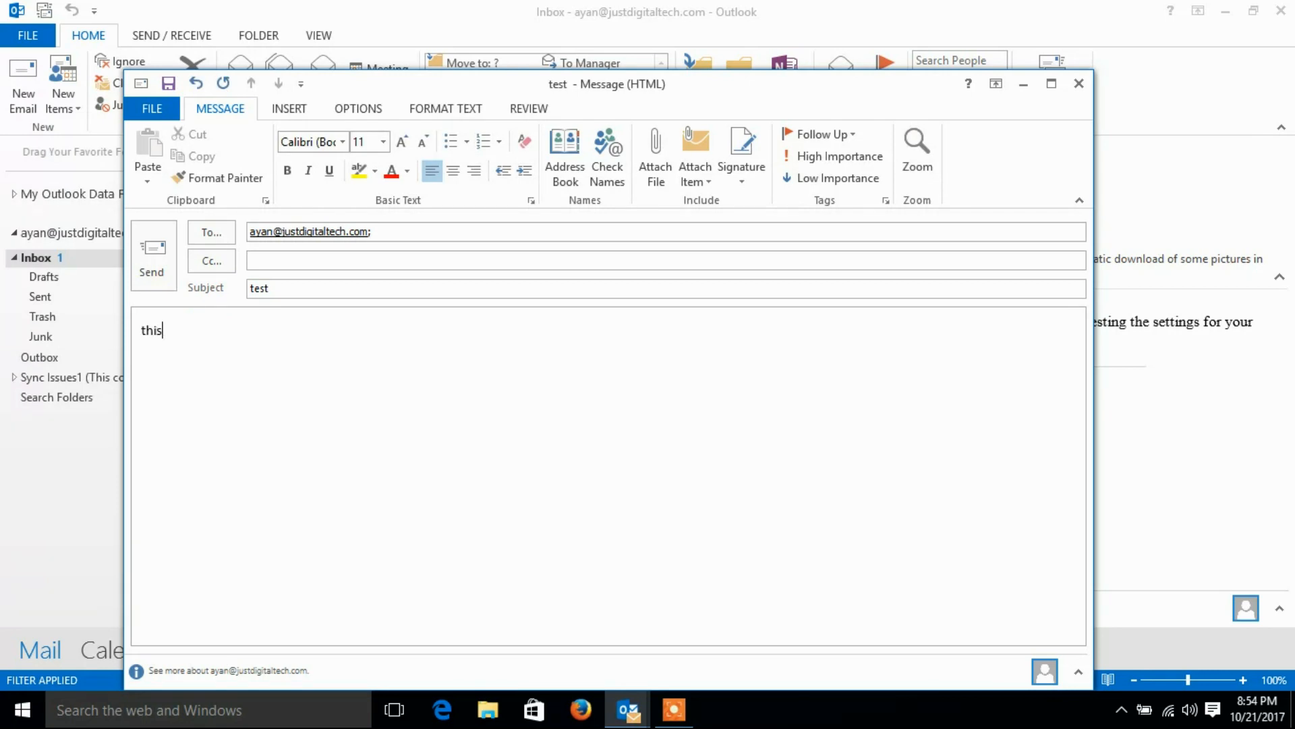
pyautogui.write('This is')
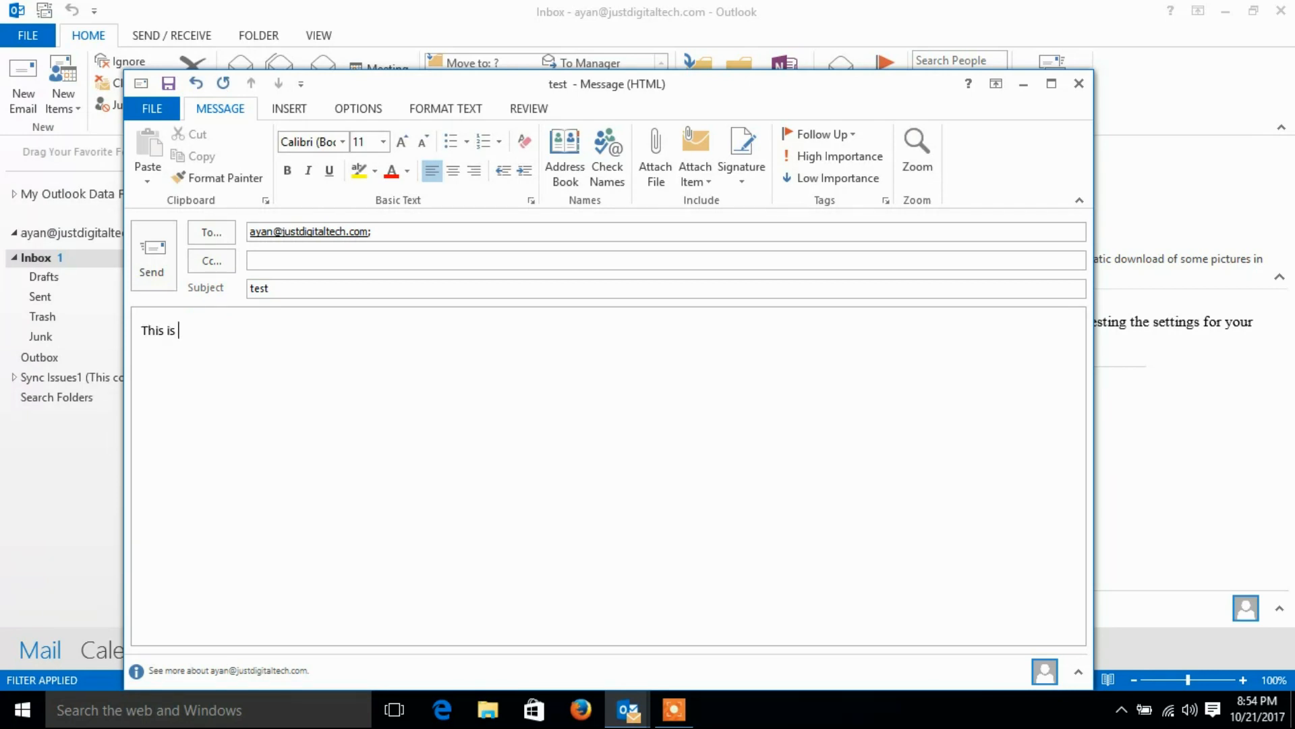
pyautogui.write('out')
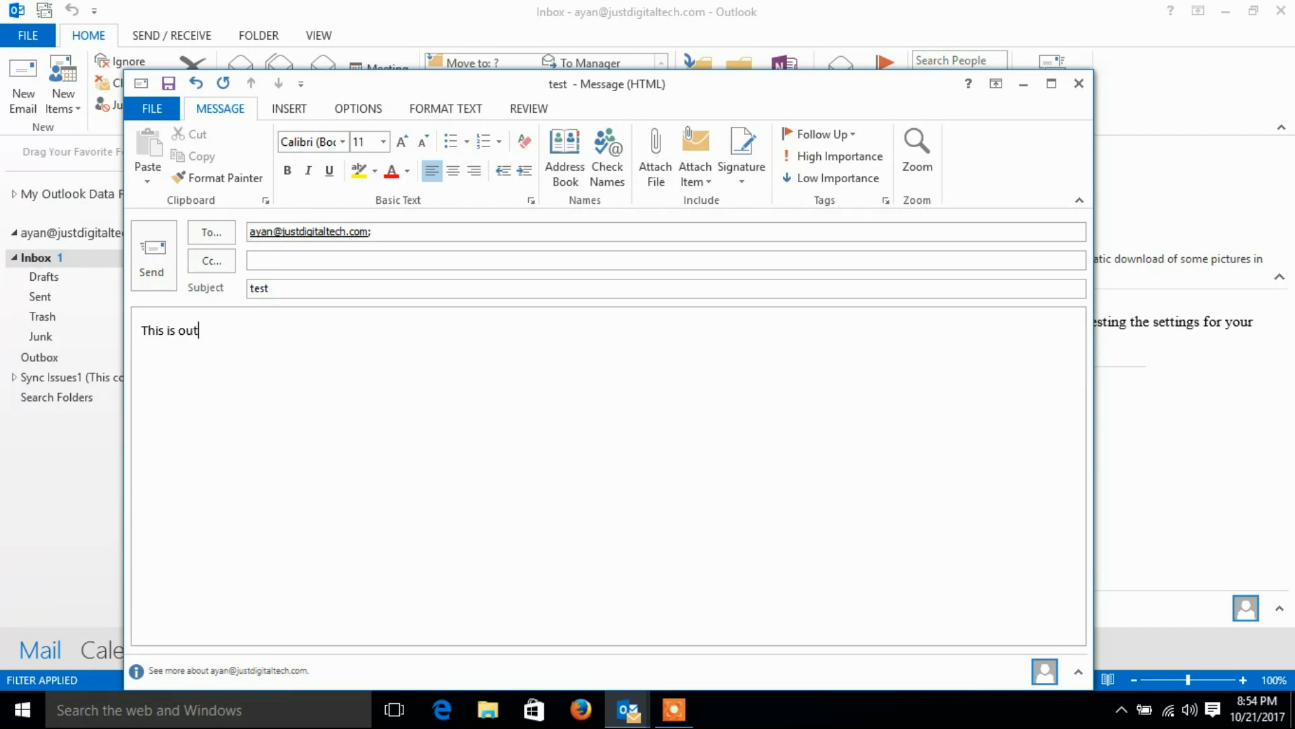
pyautogui.write('going')
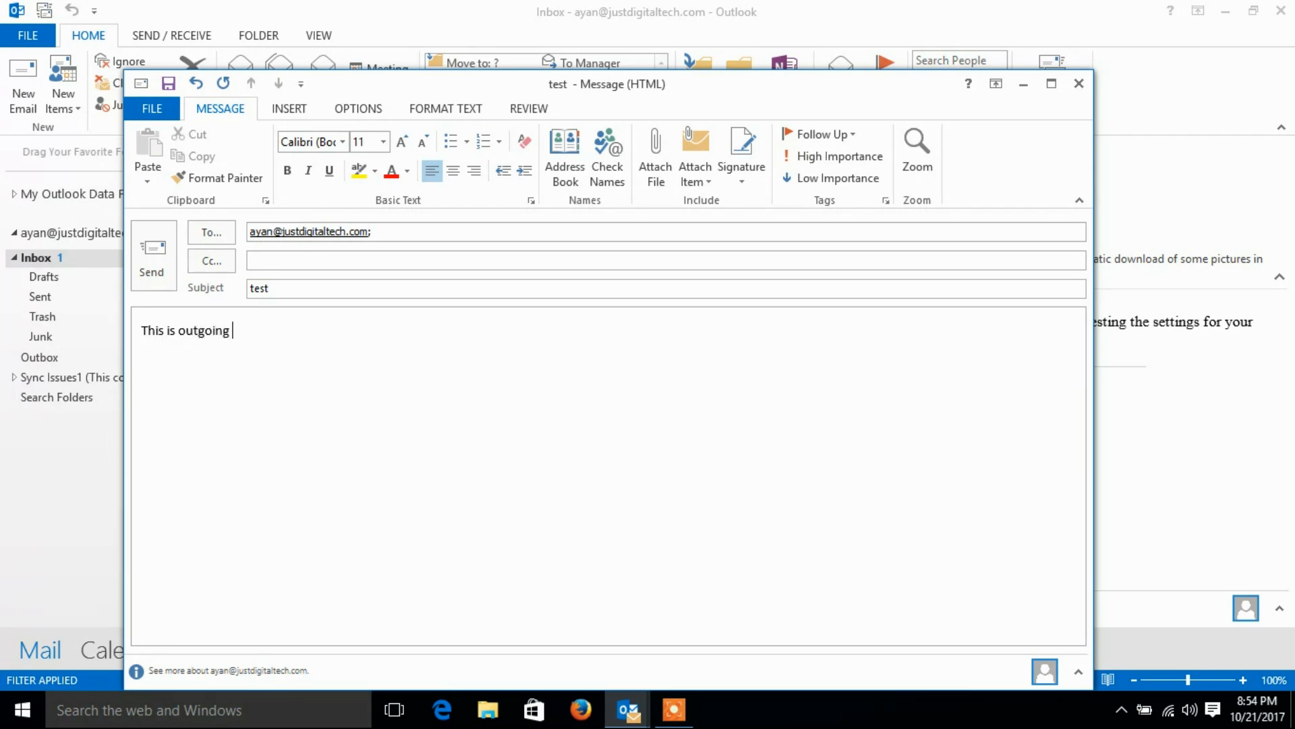
pyautogui.write('test')
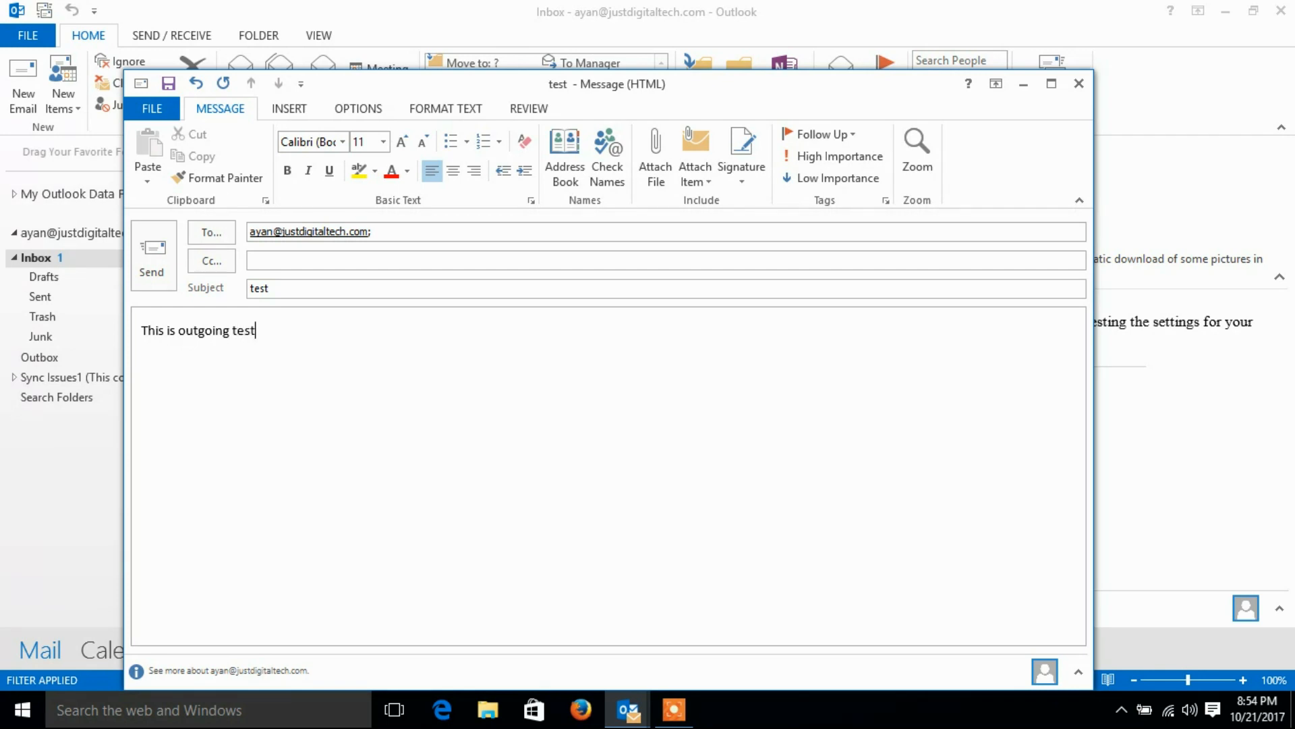
pyautogui.write('mail')
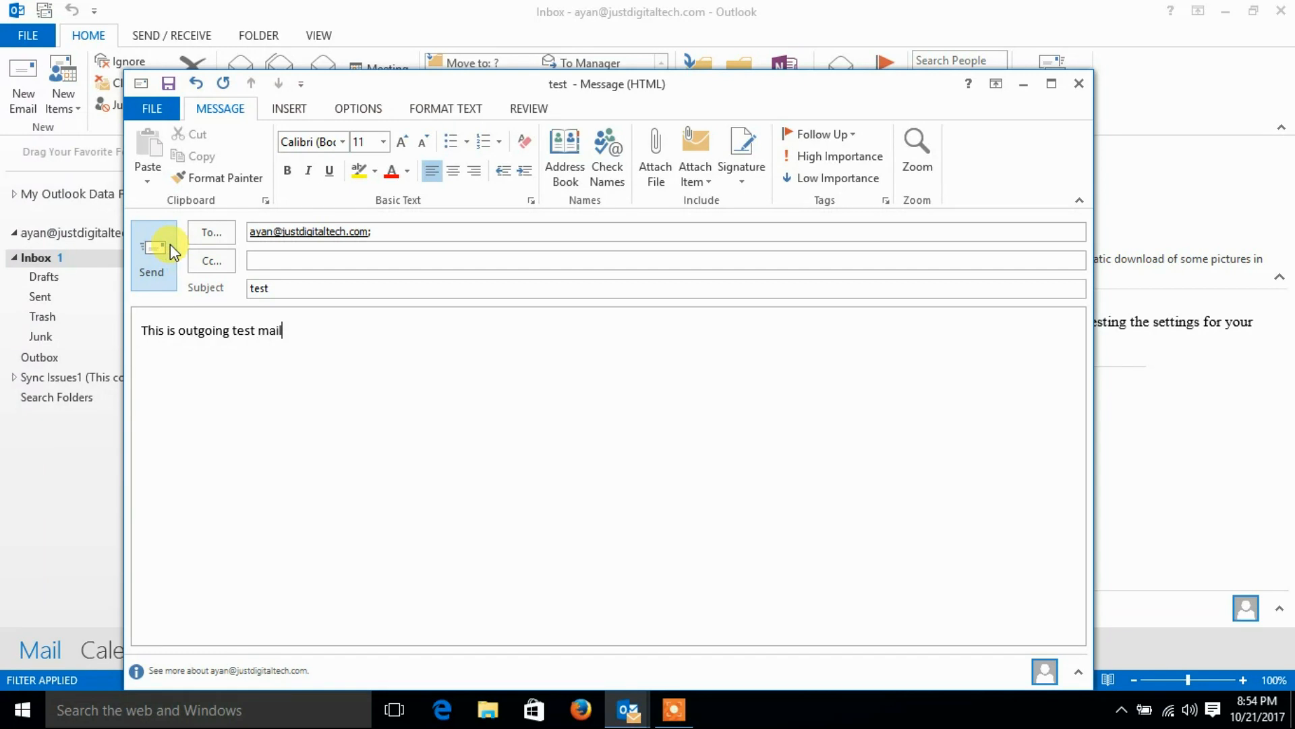
# - Send the test message, read the cannot-find-server error, and dismiss the progress window
pyautogui.click(151, 256)
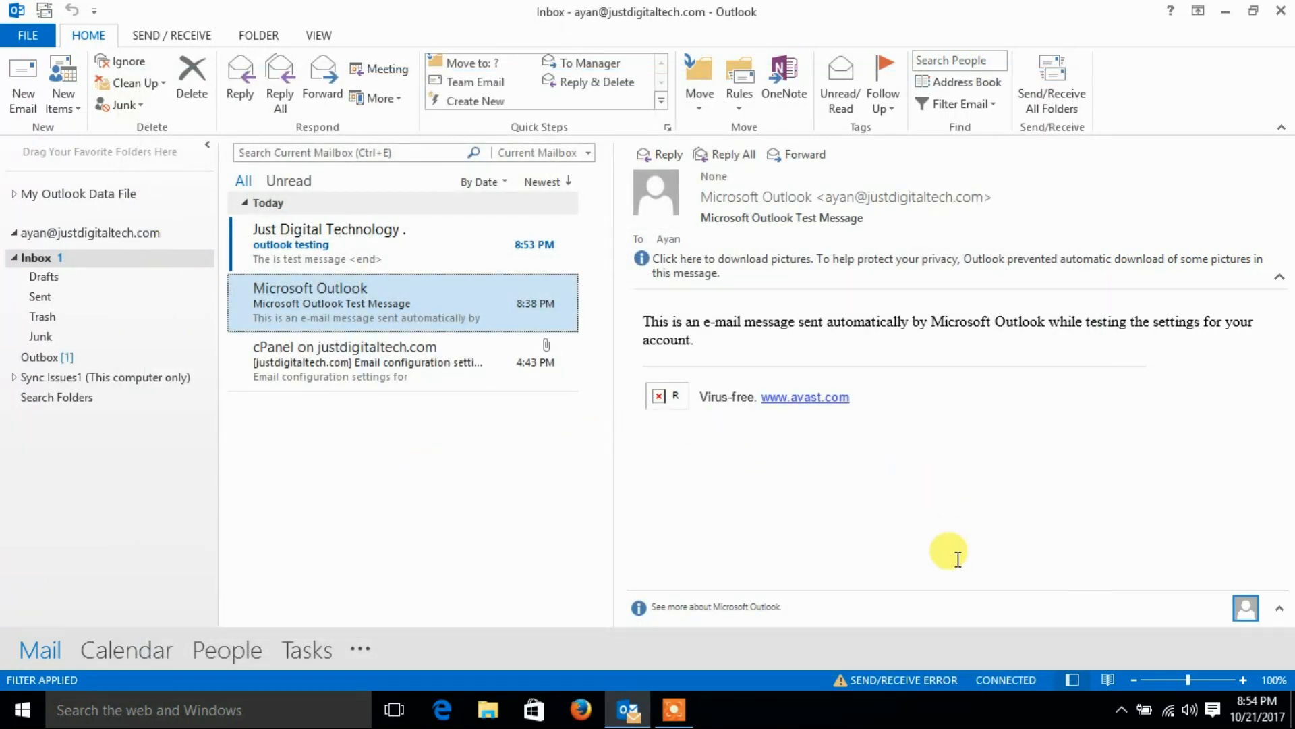
pyautogui.moveTo(441, 478)
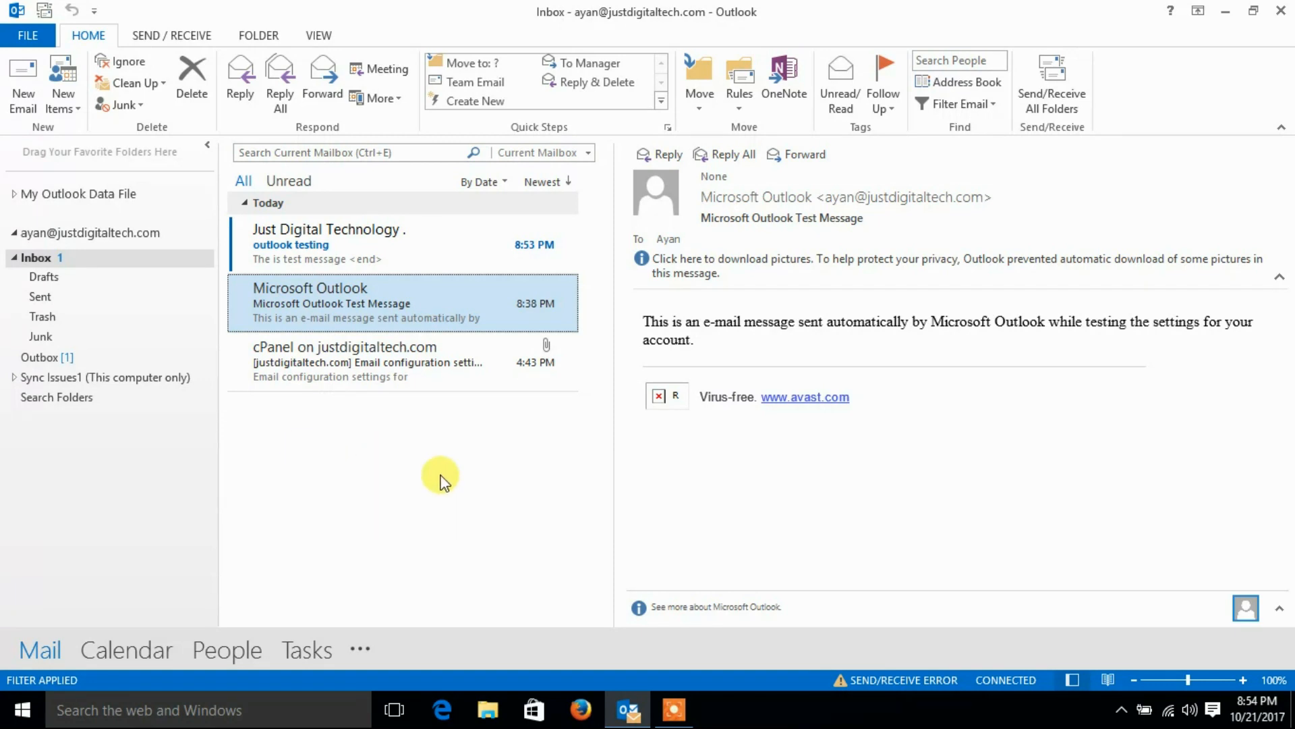
pyautogui.click(888, 680)
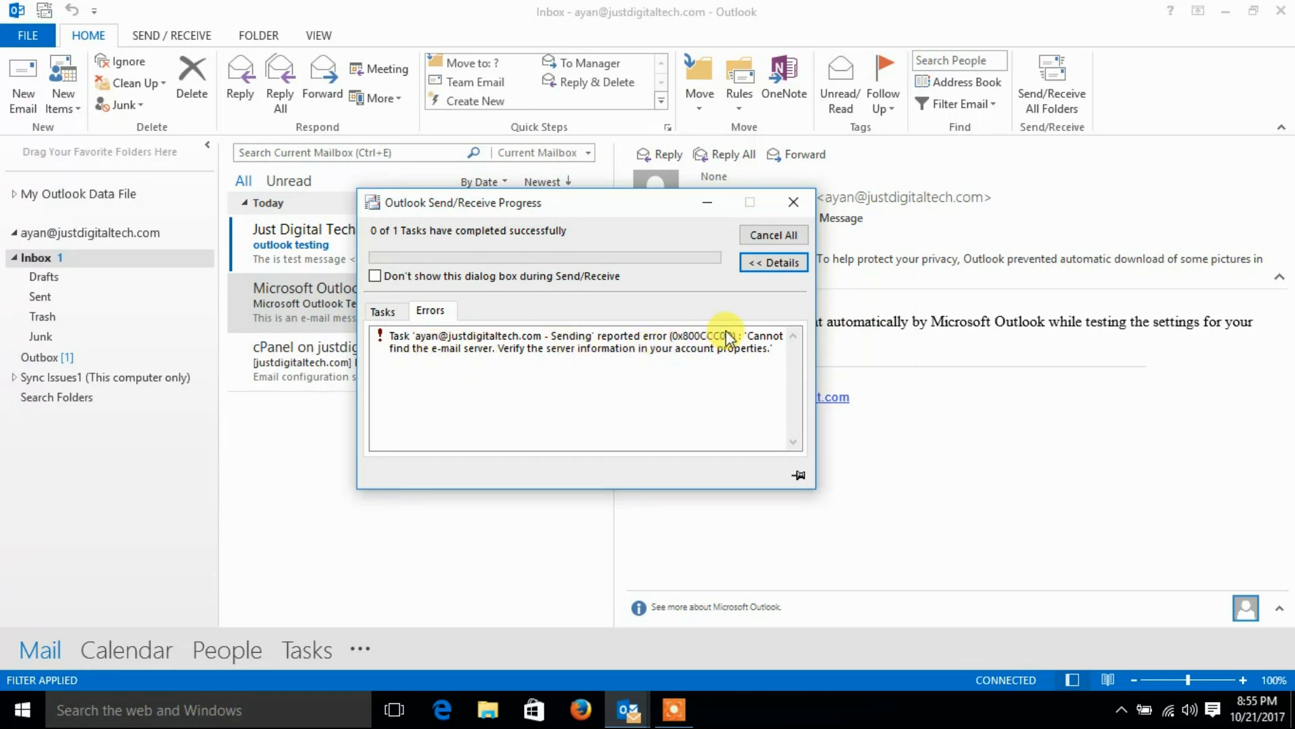
pyautogui.moveTo(579, 385)
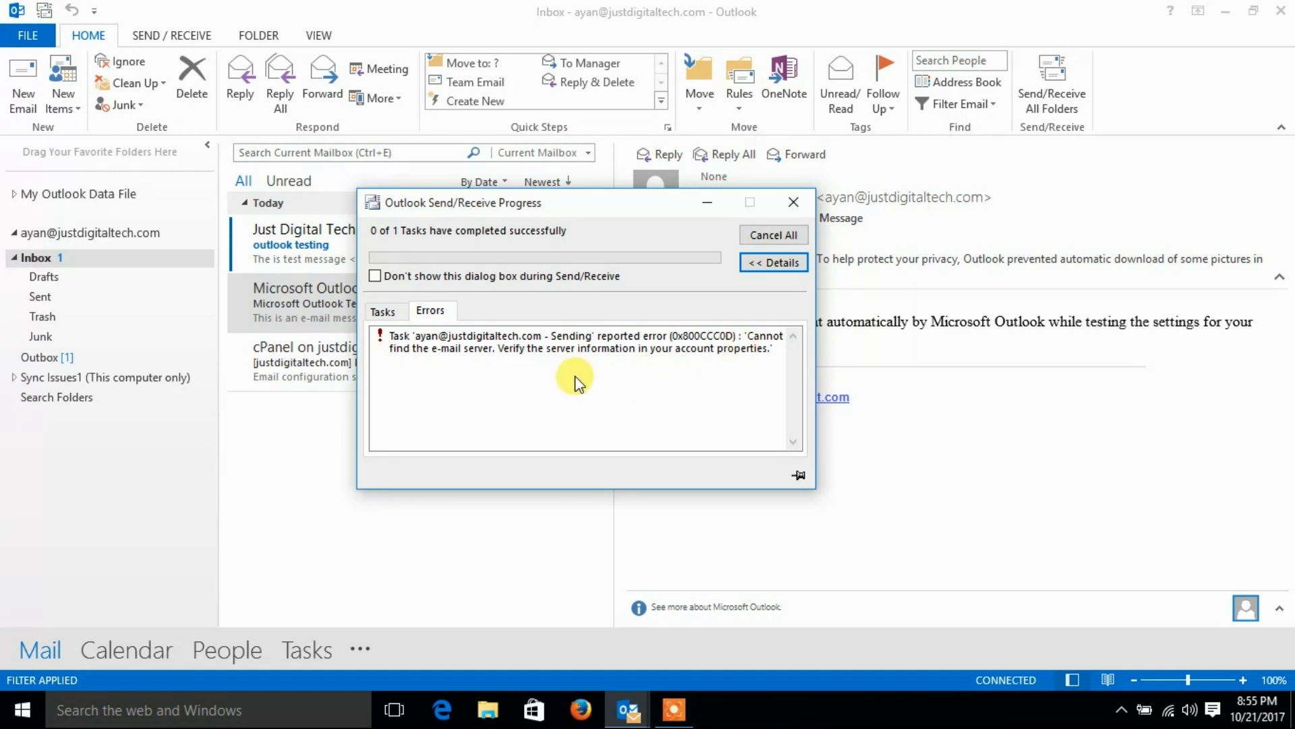
pyautogui.moveTo(602, 363)
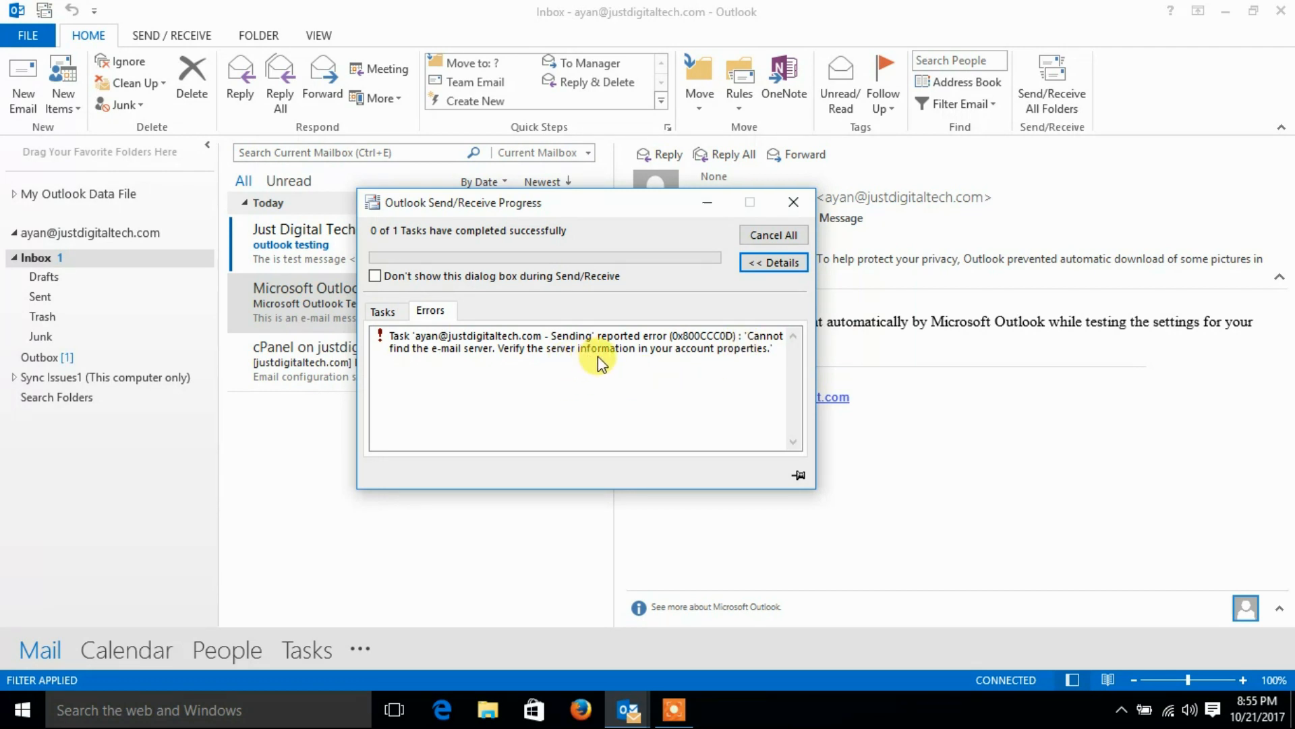
pyautogui.click(772, 261)
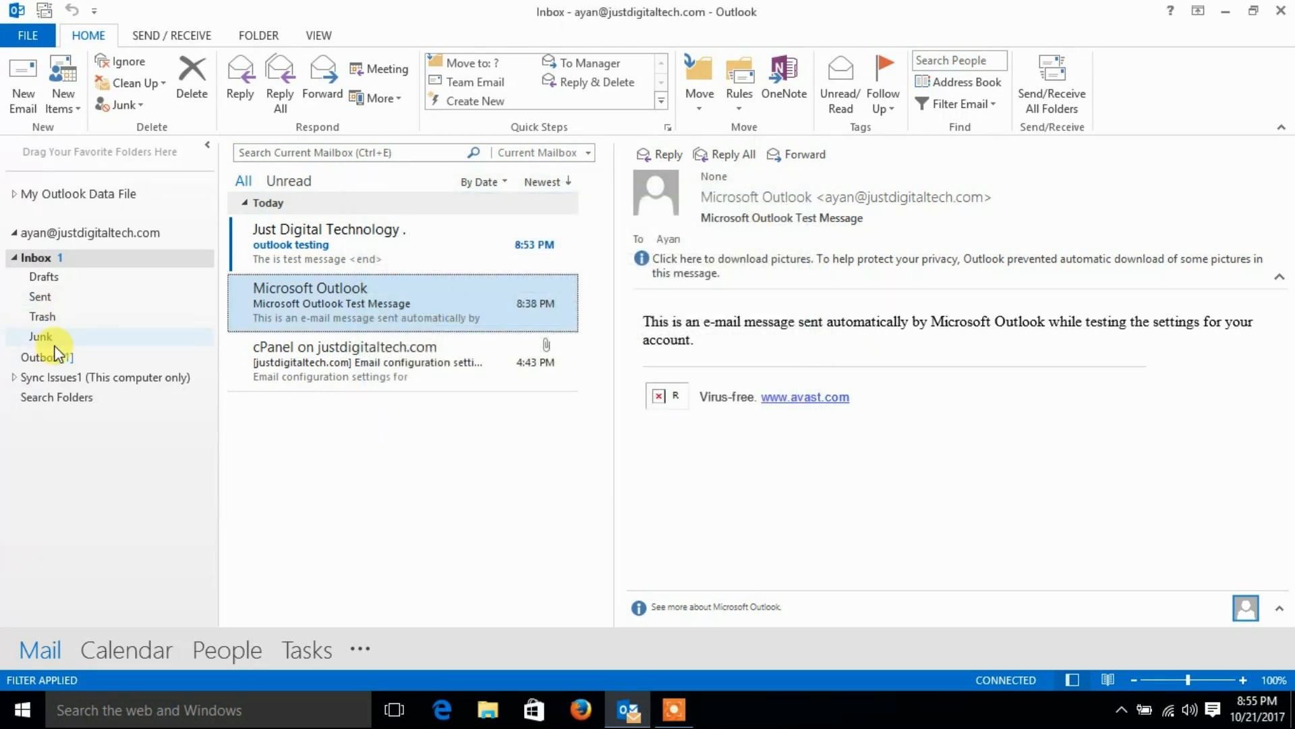
# - Check the empty Sent folder, then view the stuck test mail in the Outbox
pyautogui.click(39, 295)
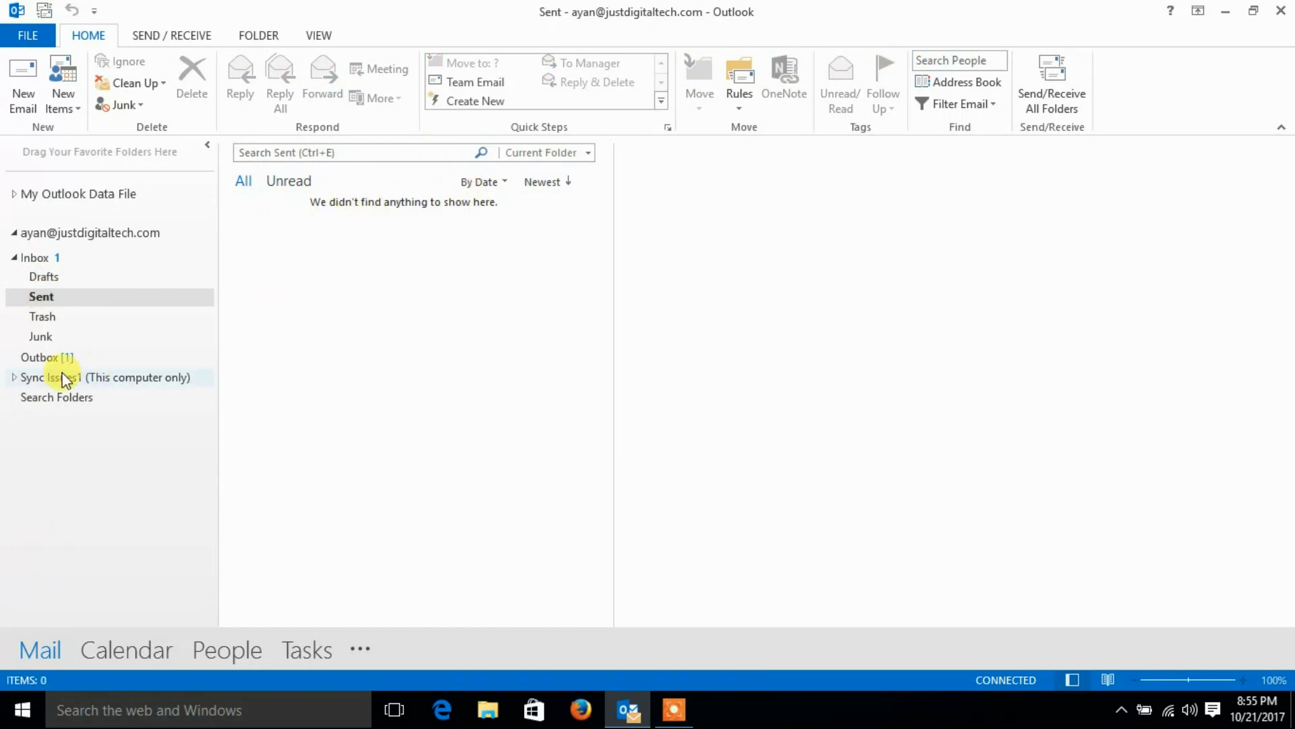
pyautogui.click(41, 356)
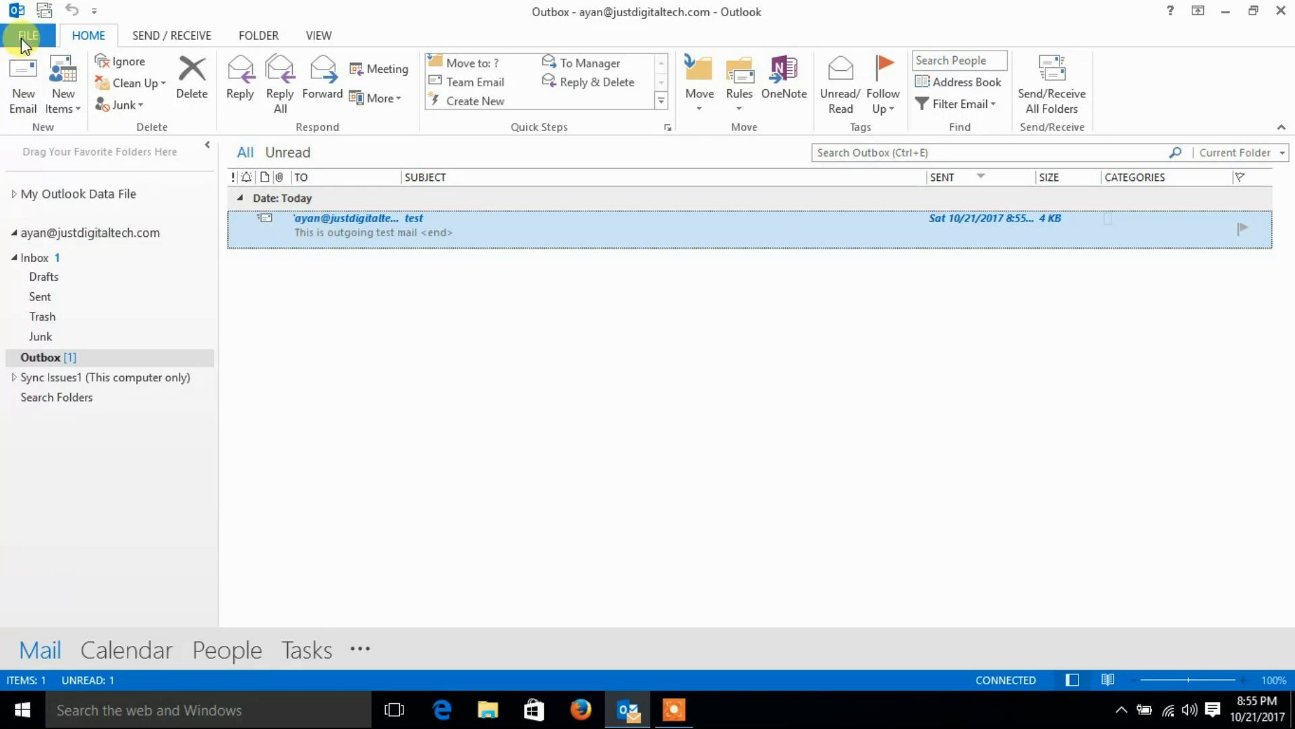
# - Reach the justdigitaltech account's server settings via File > Account Settings > Change
pyautogui.click(27, 35)
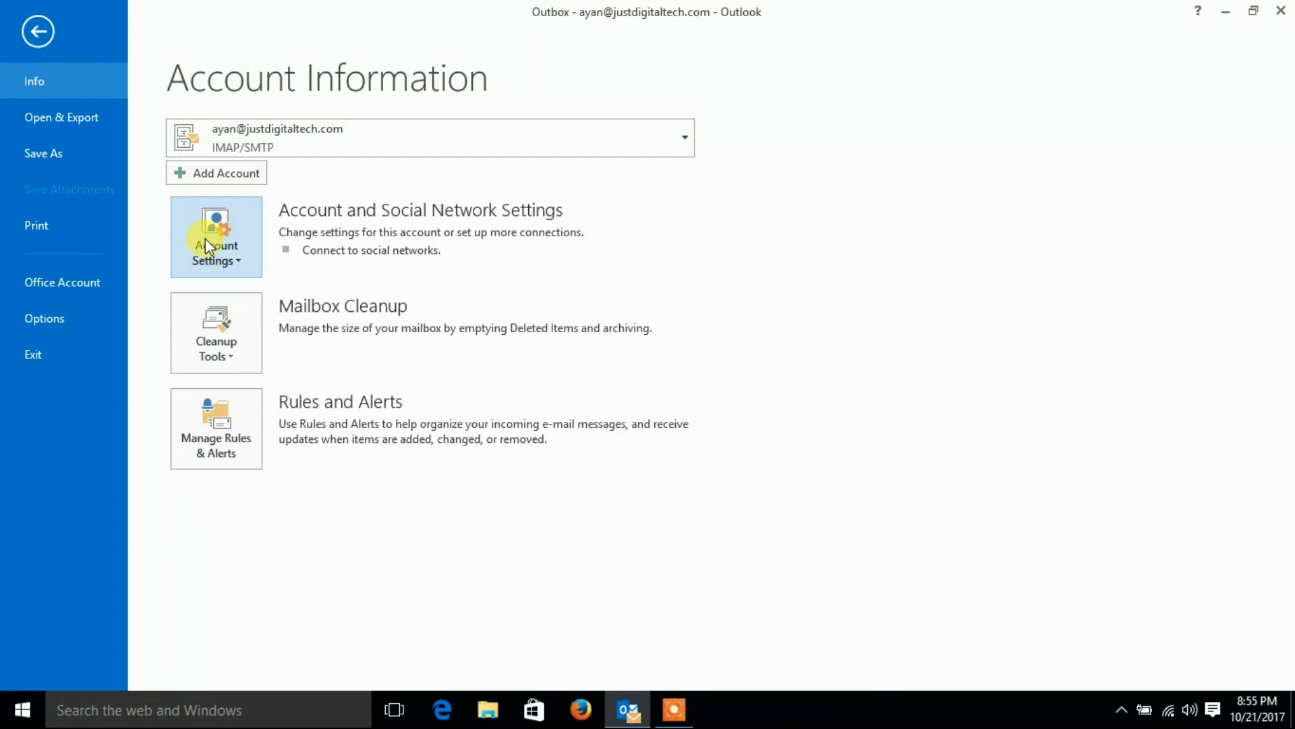
pyautogui.click(216, 235)
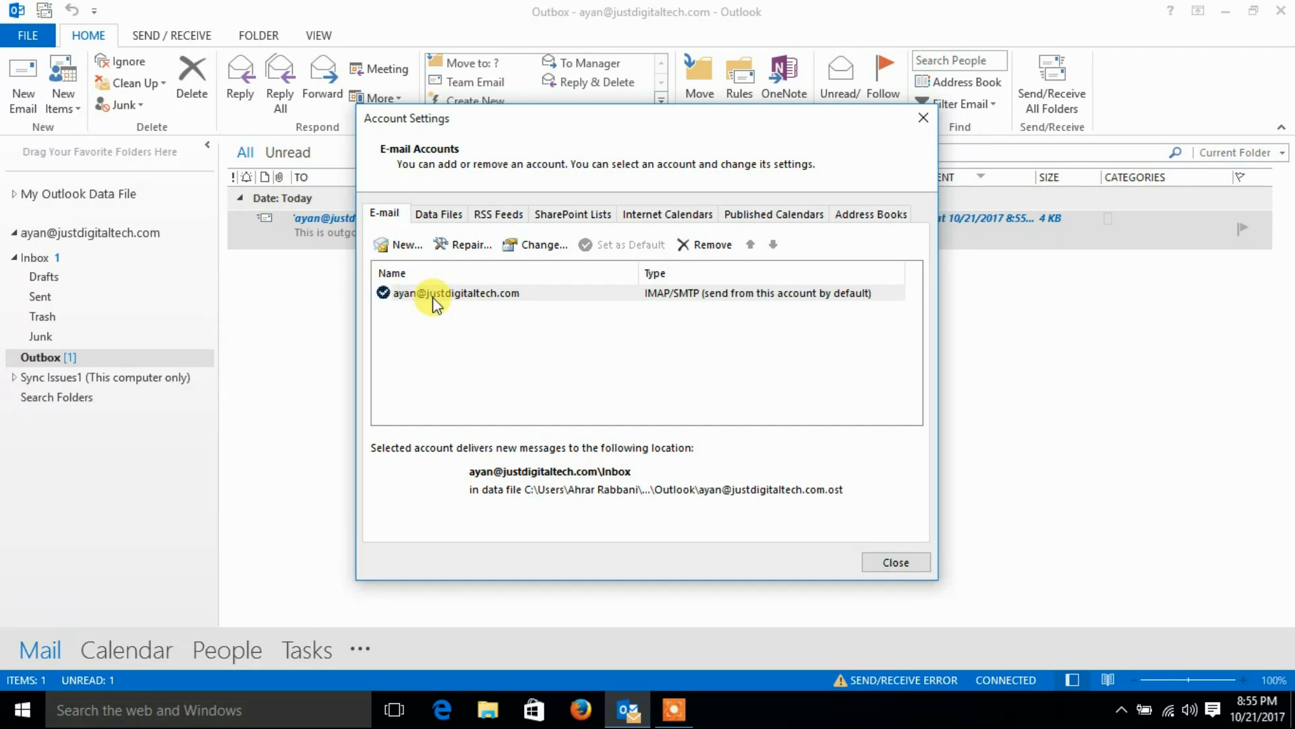
pyautogui.click(542, 244)
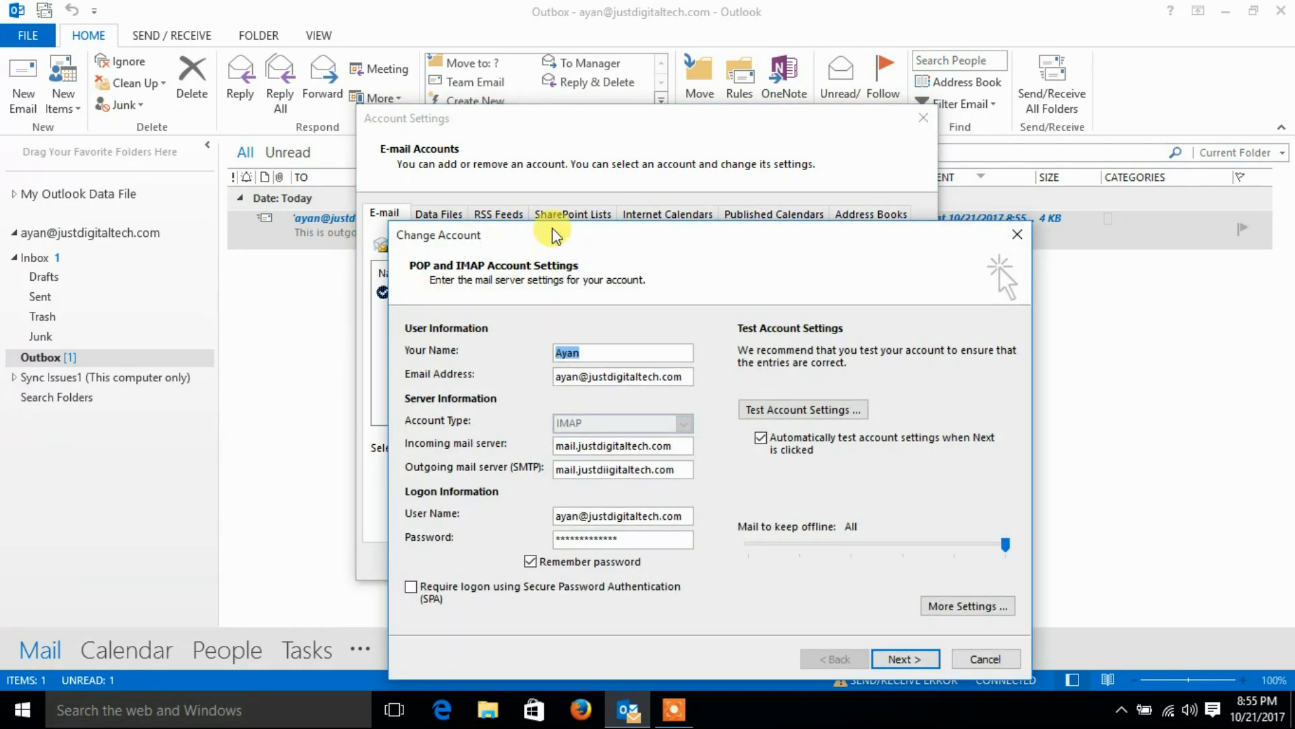
pyautogui.moveTo(546, 240)
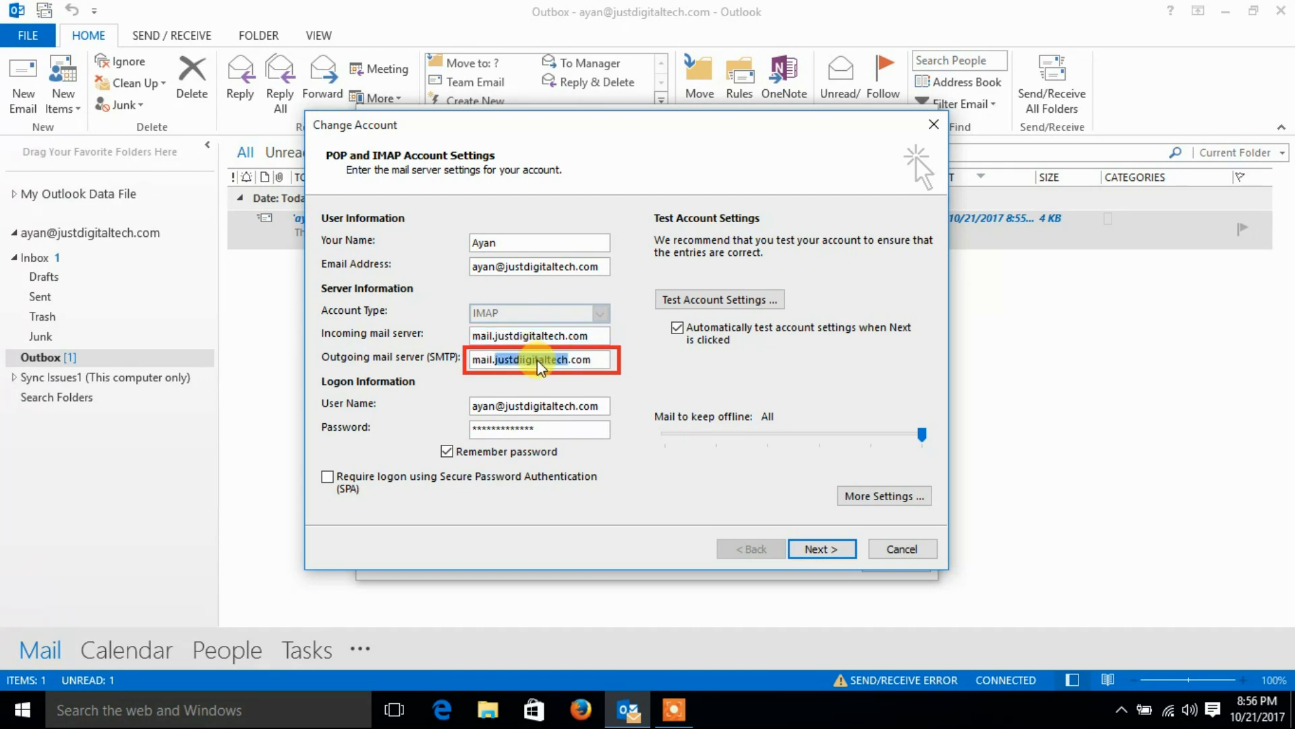
# - Correct the outgoing SMTP server to mail.justdigitaltech.com and close Account Settings
pyautogui.tripleClick(540, 359)
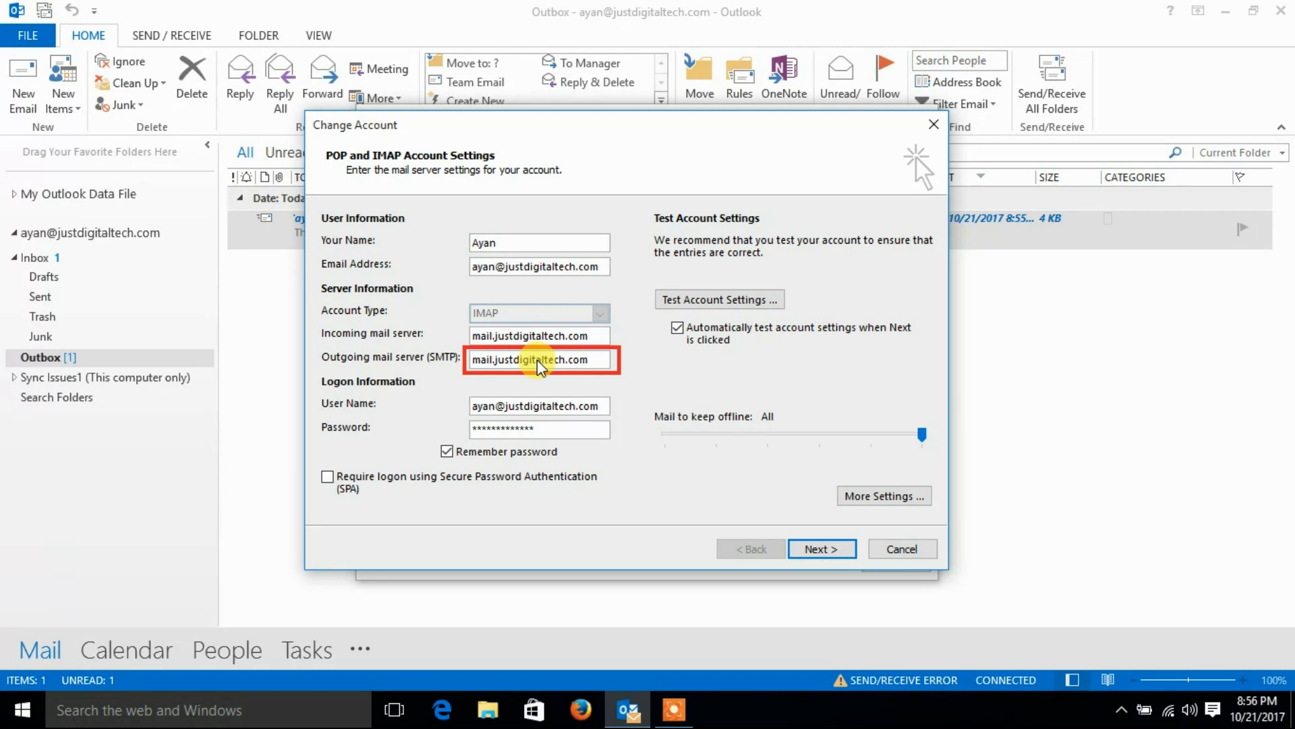
pyautogui.moveTo(752, 416)
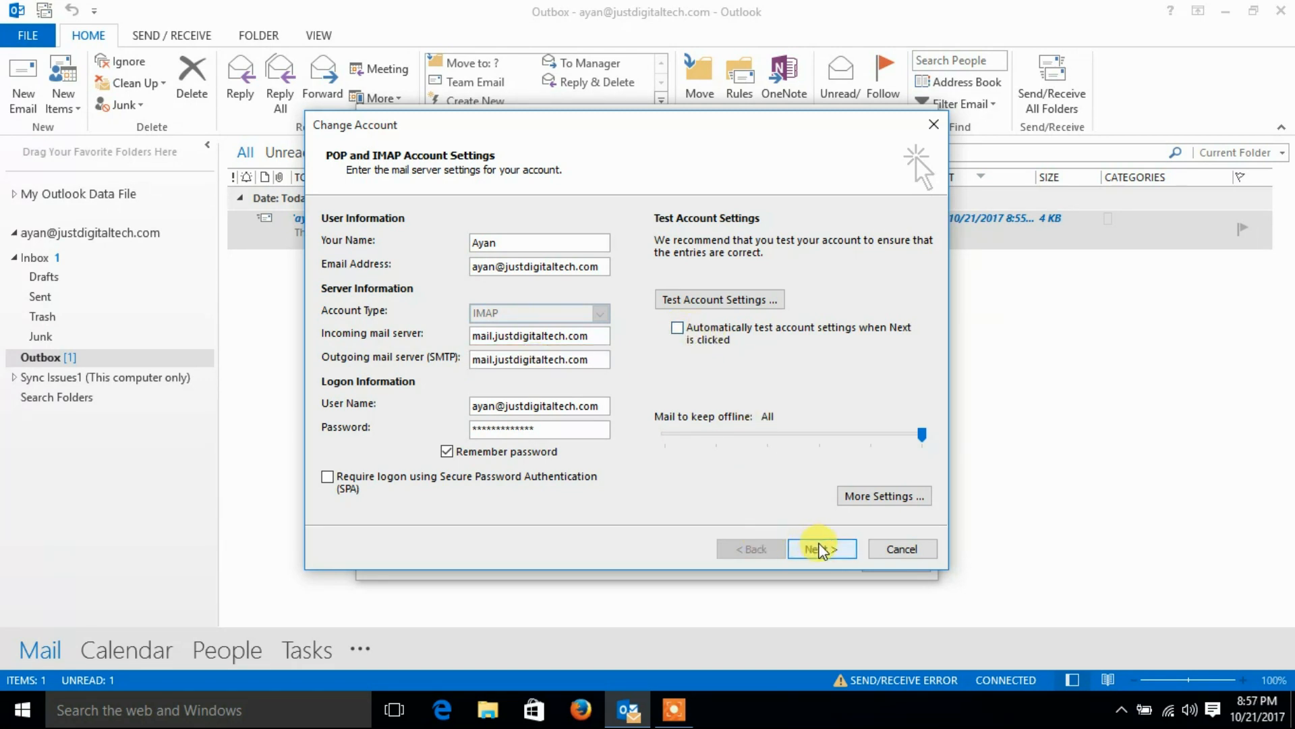
pyautogui.click(822, 549)
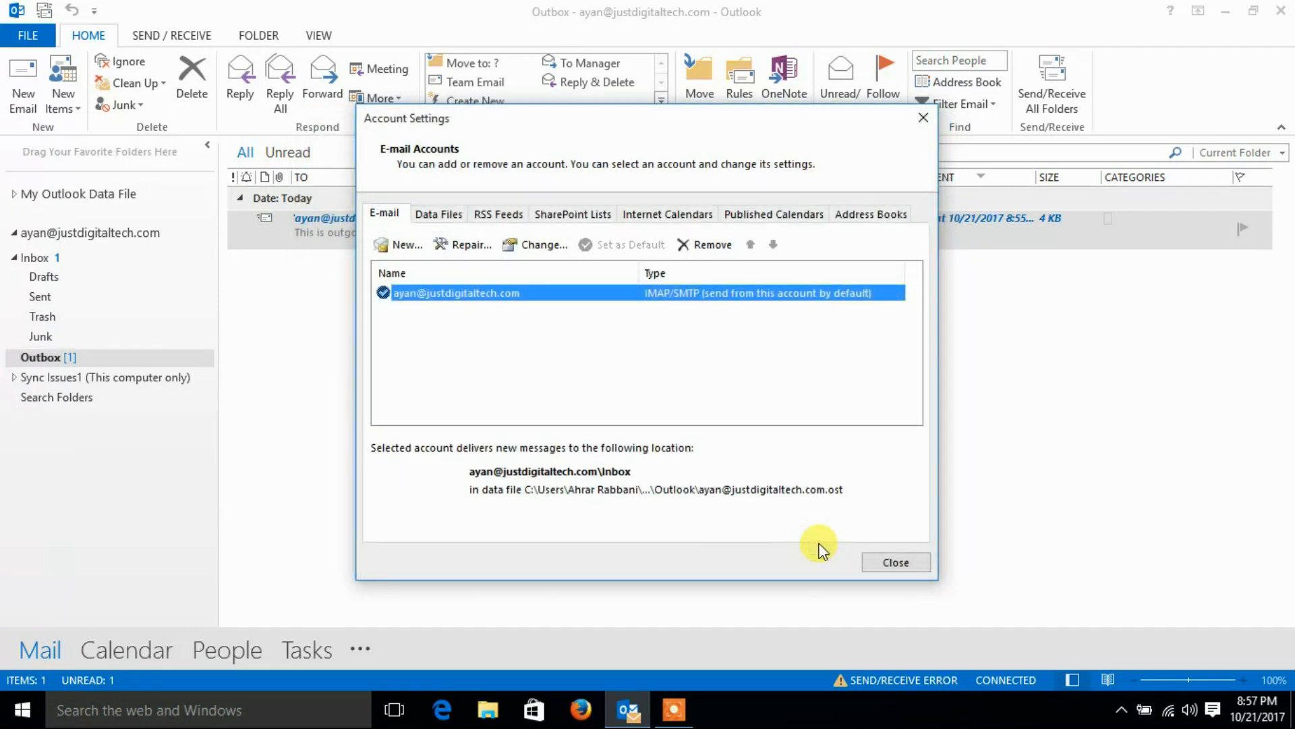
pyautogui.click(894, 562)
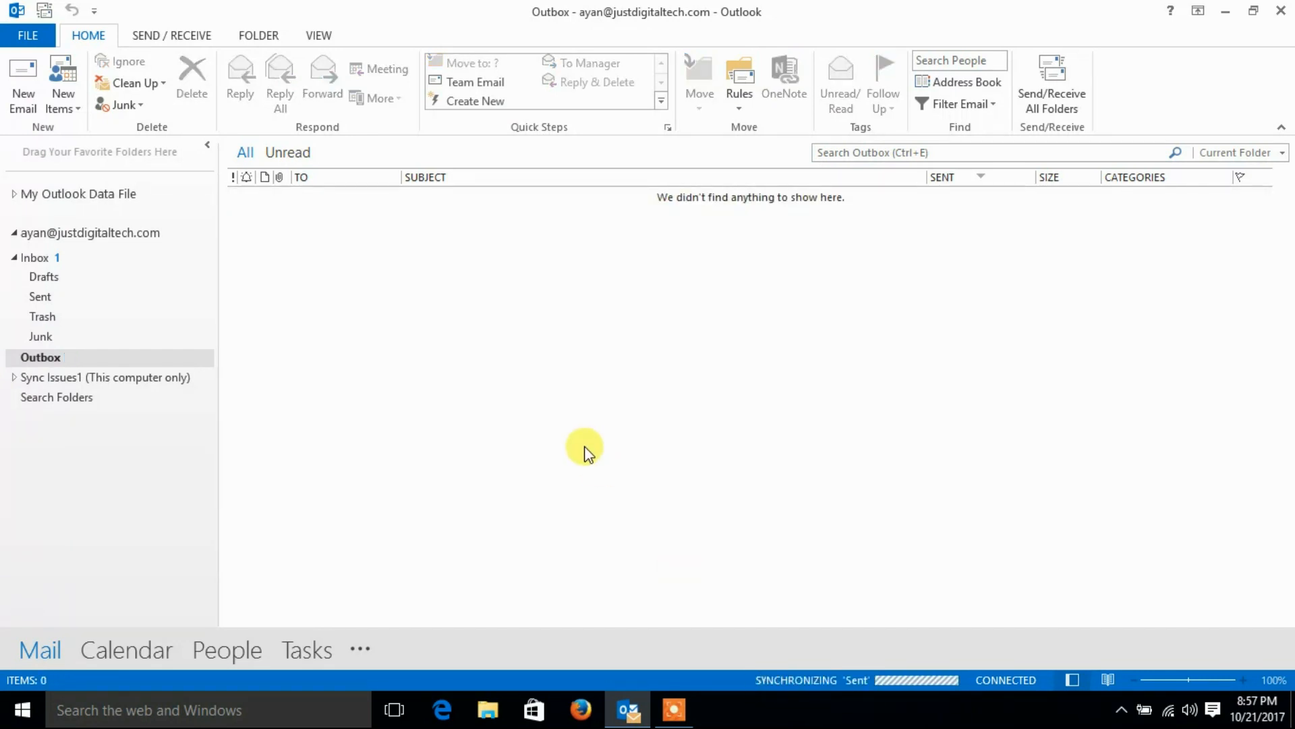
pyautogui.moveTo(354, 458)
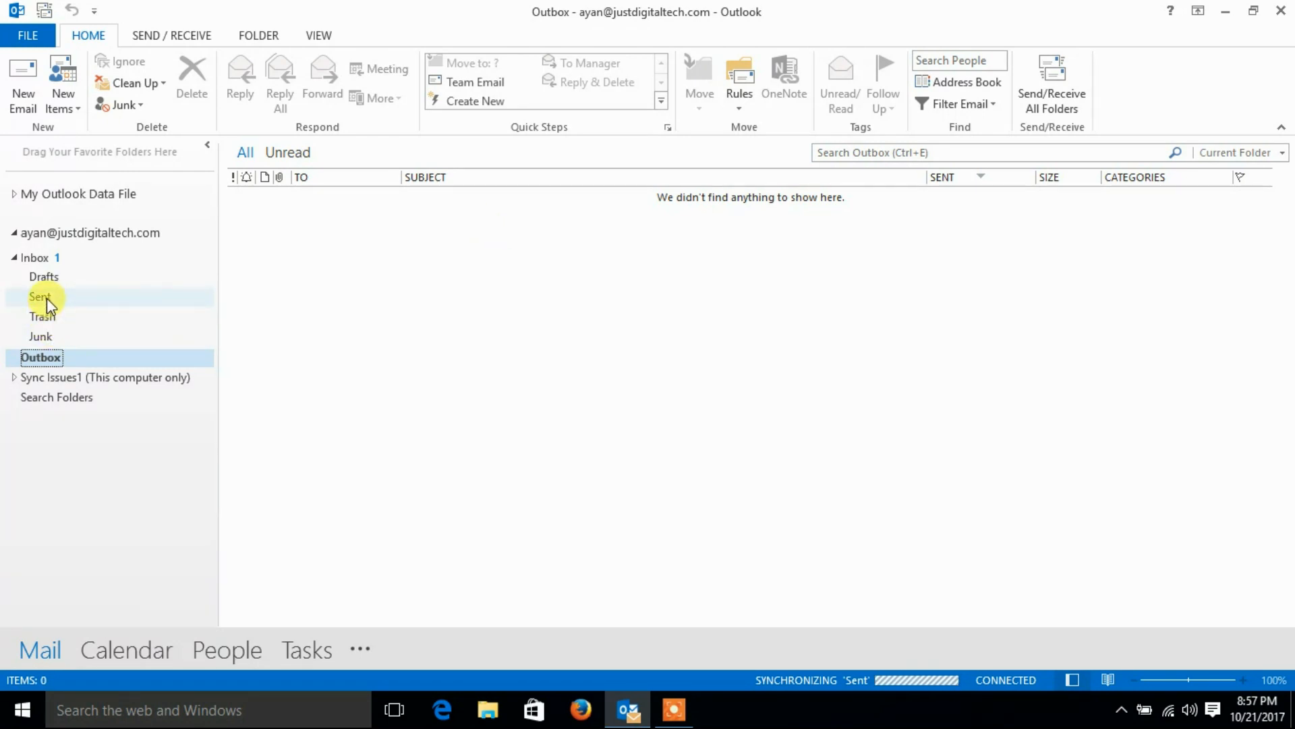
# - Confirm the test mail now sits in Sent, then return to the Inbox
pyautogui.click(40, 295)
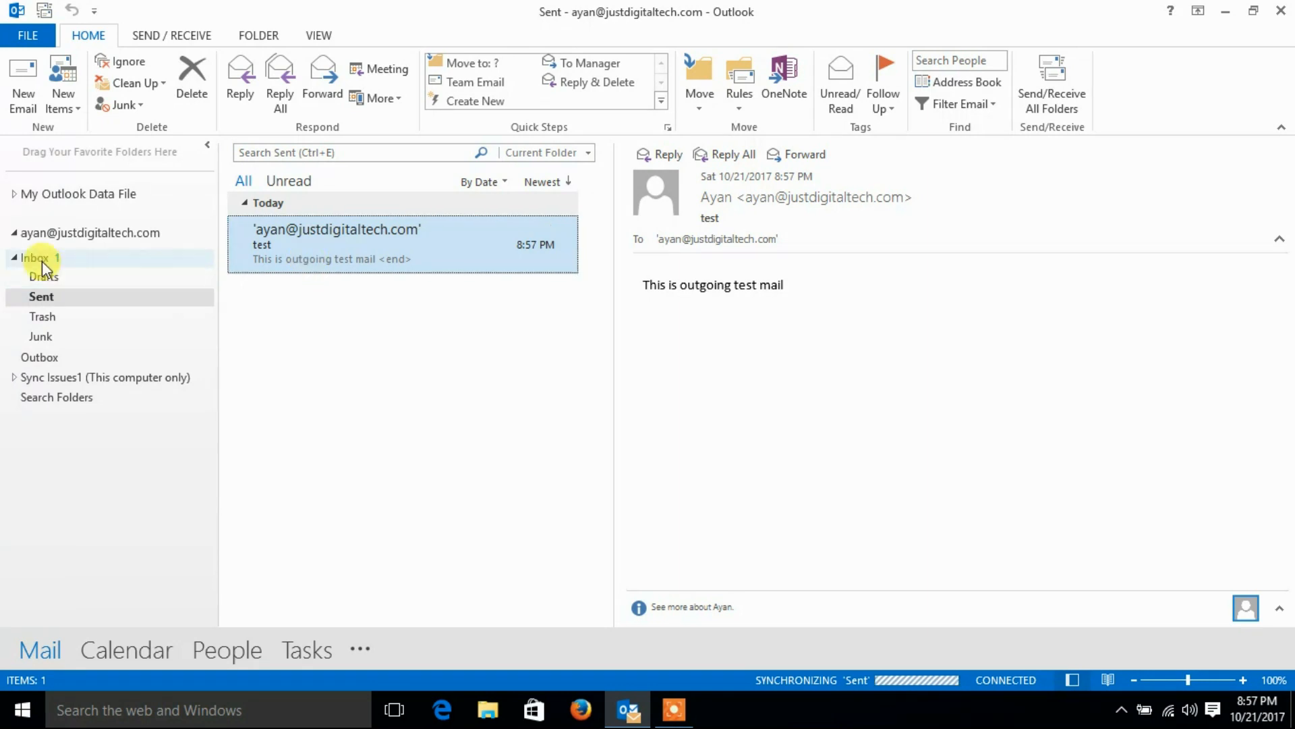
pyautogui.click(35, 256)
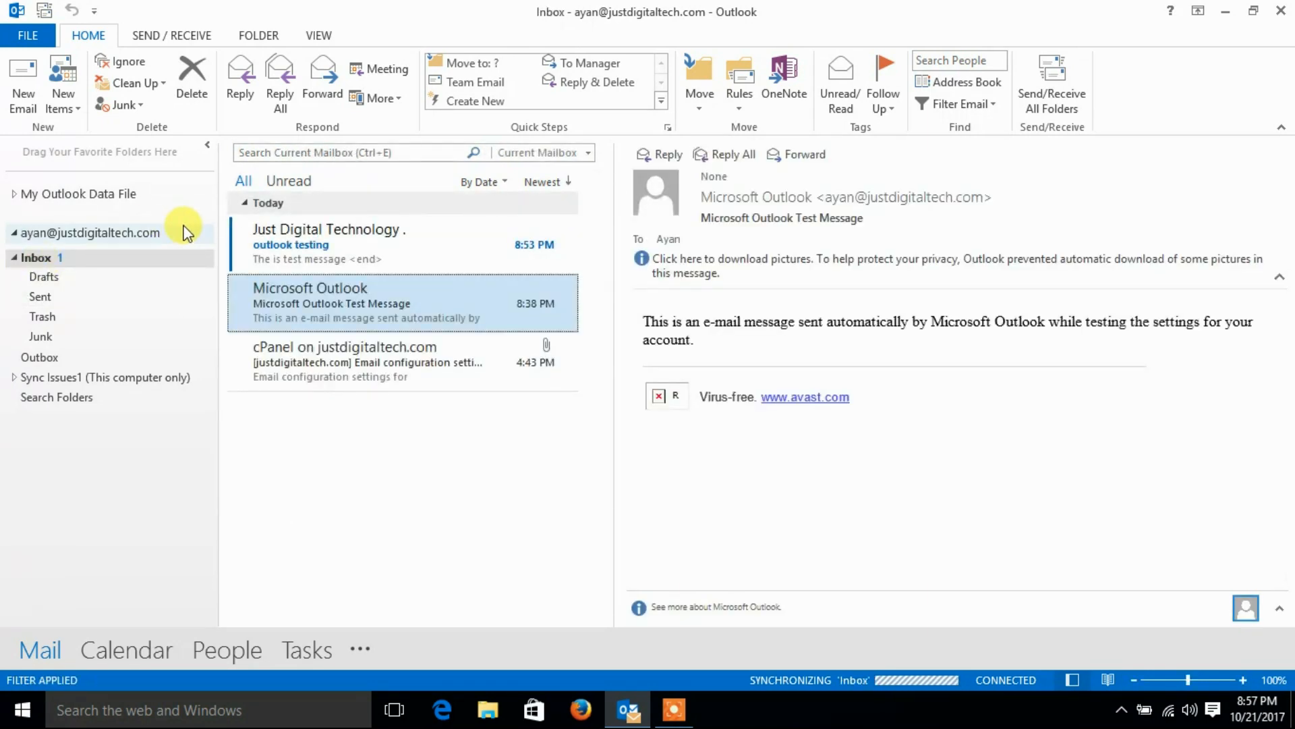